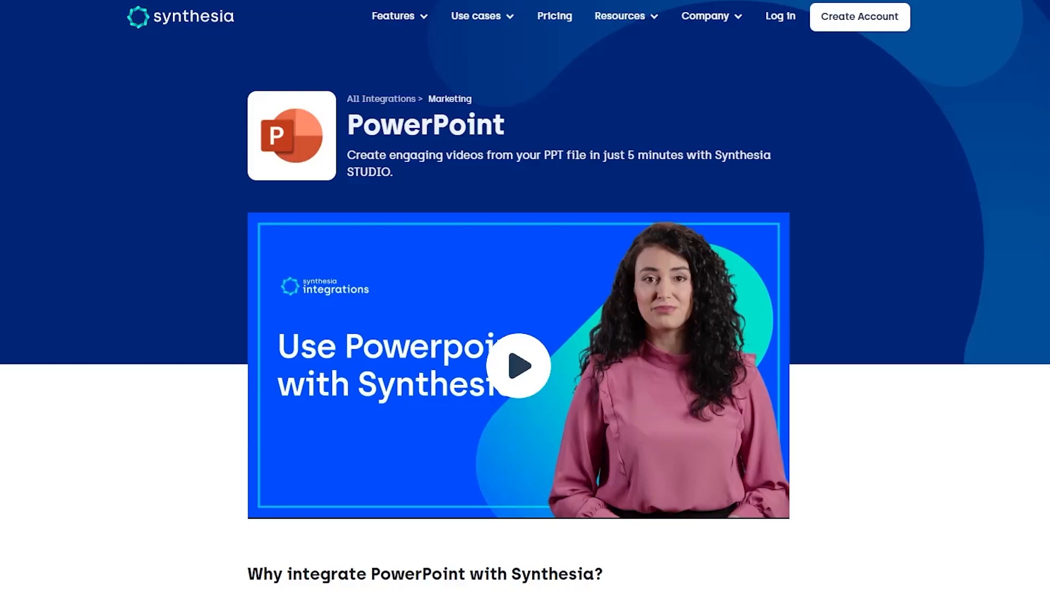
- Scroll to the PowerPoint integration intro video and start it playing
scroll("down", 3)
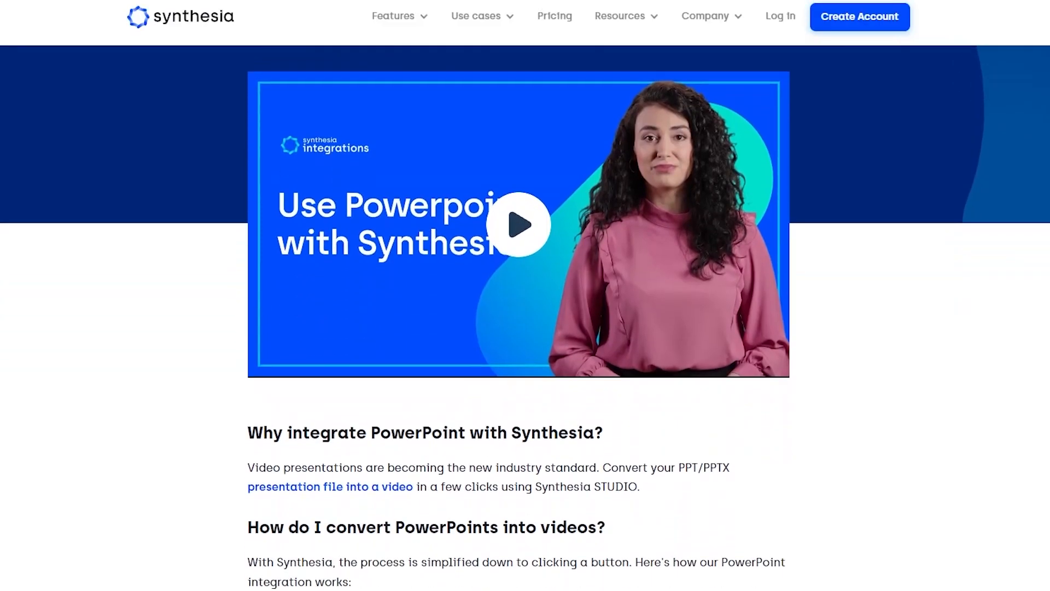
scroll("down", 3)
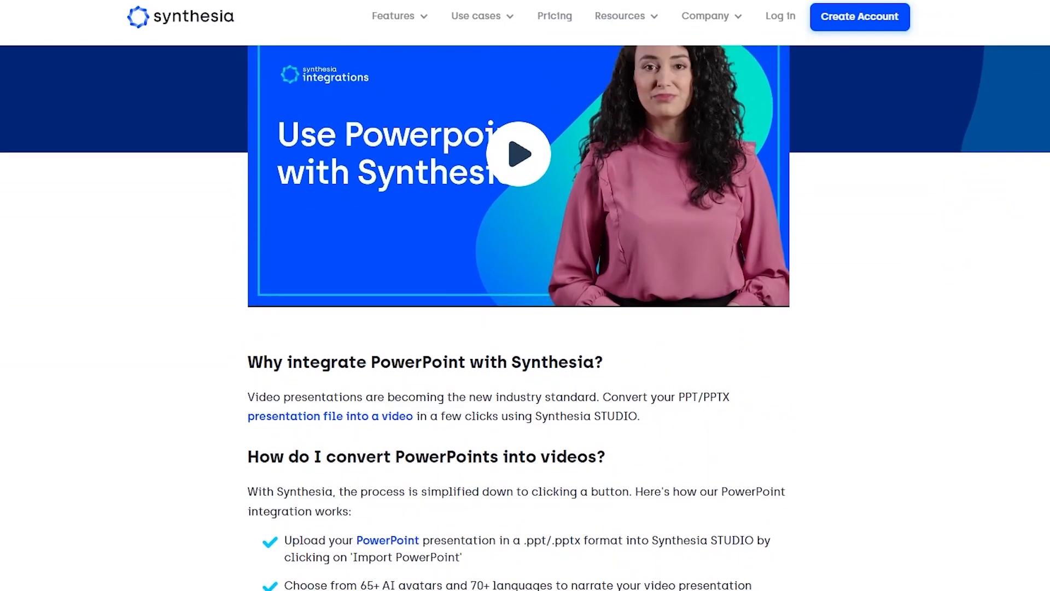
left_click(518, 153)
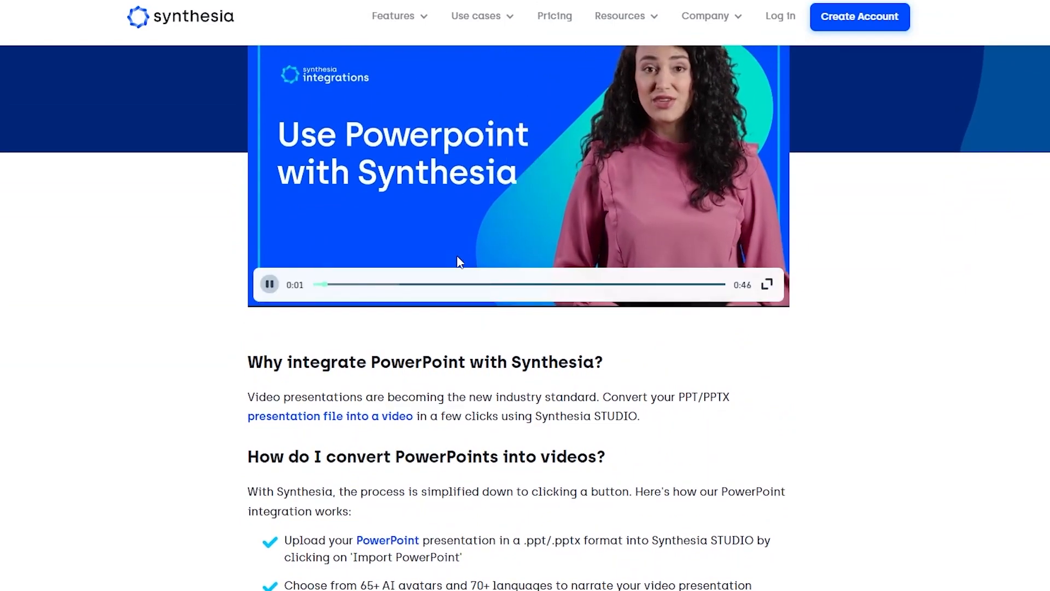